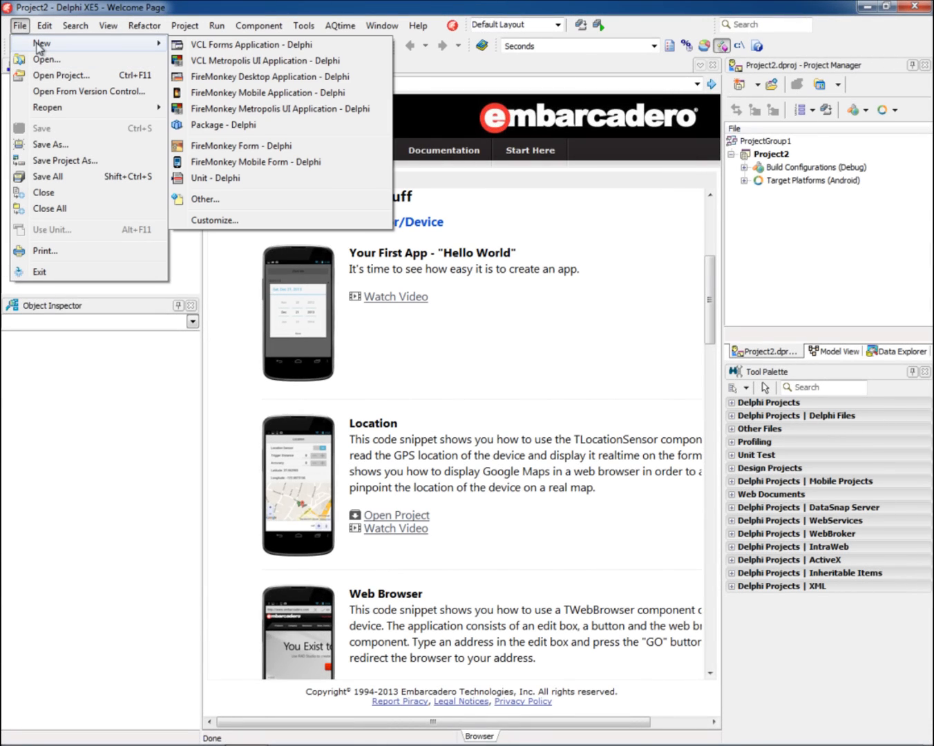
Step: Start a new FireMonkey Mobile Application from the Phone Master-Detail template
left_click(265, 93)
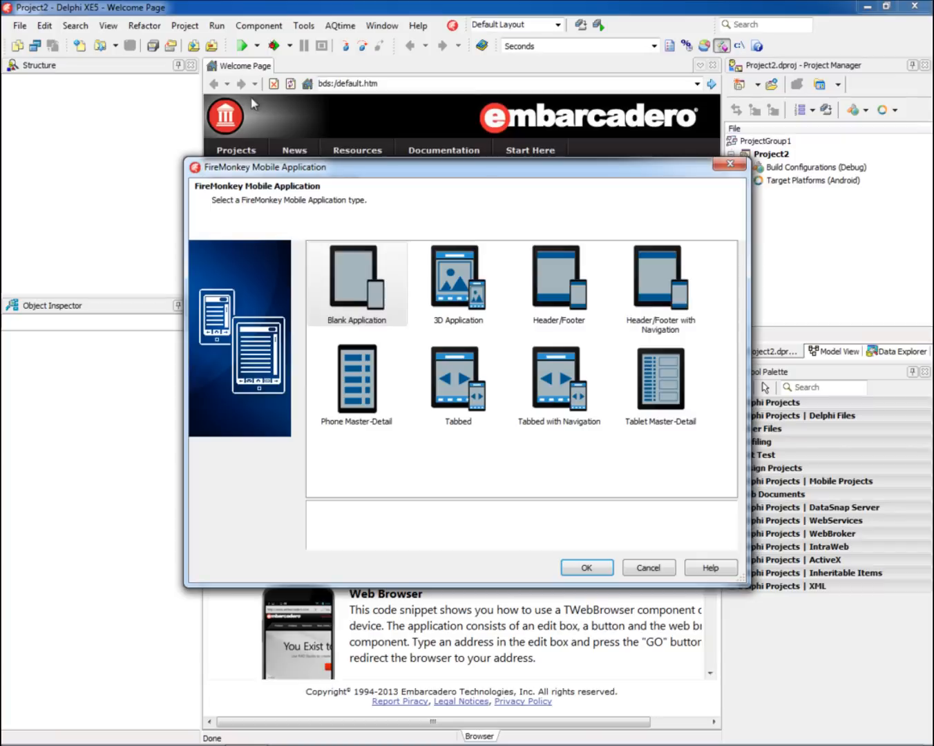
left_click(457, 283)
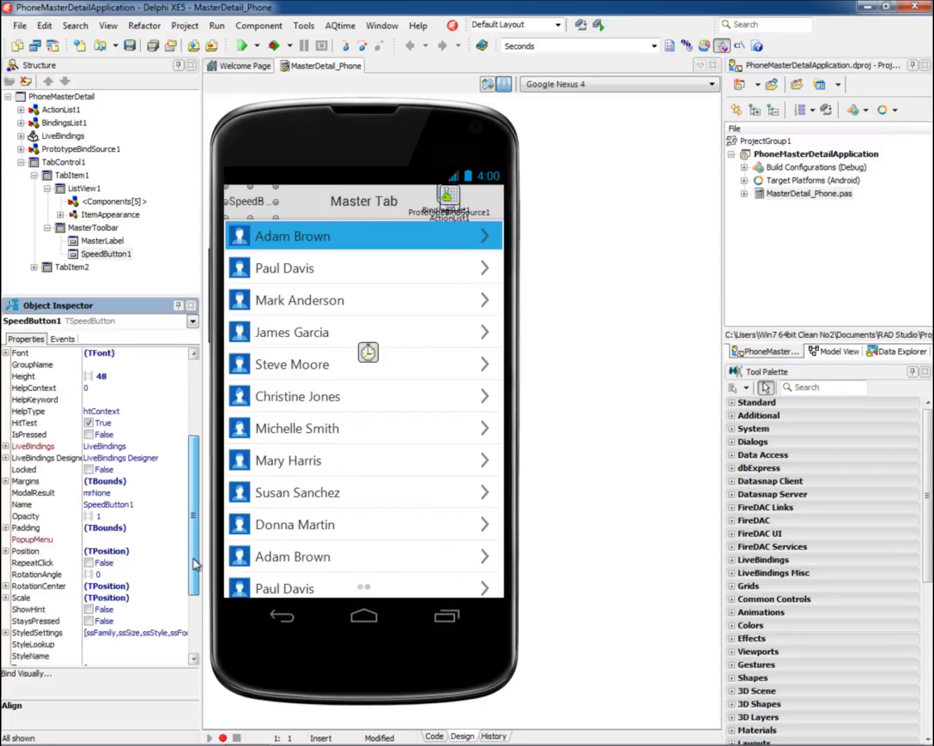
Step: Give the toolbar speed button a left margin of 5
scroll("down", 3)
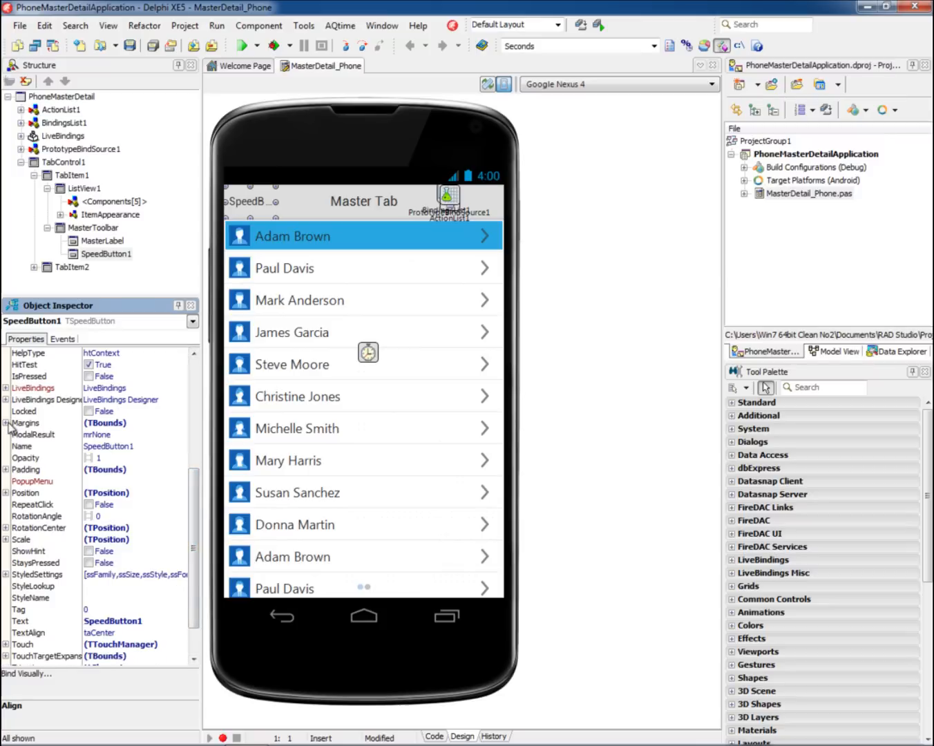
left_click(7, 423)
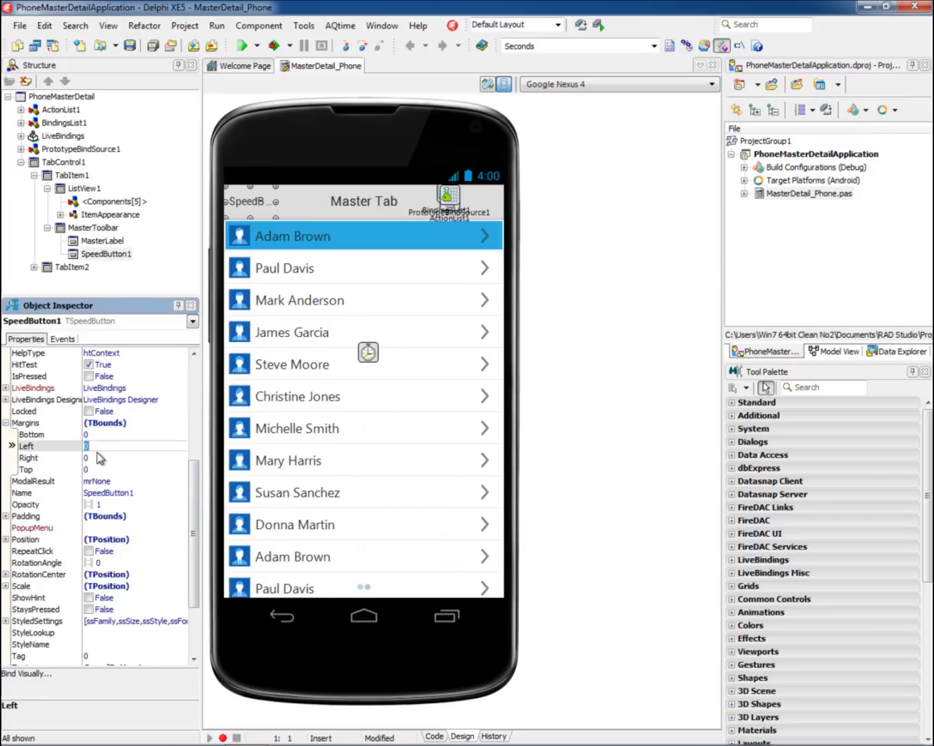
type("5")
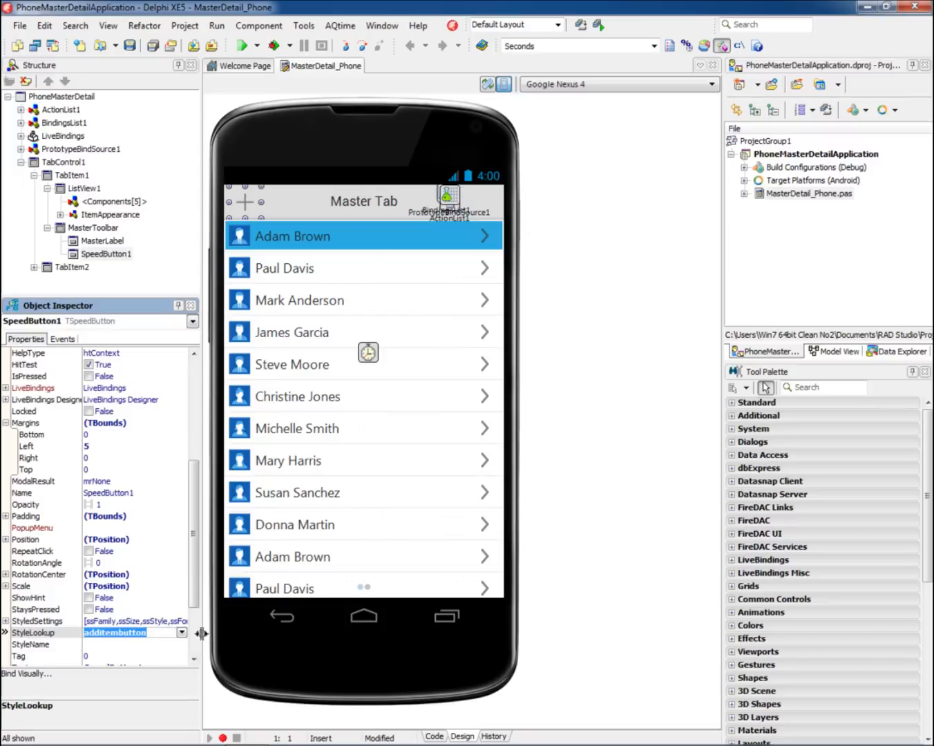
Step: Set the speed button's StyleLookup to organizetoolbutton and preview the form as iPhone 5
left_click(182, 633)
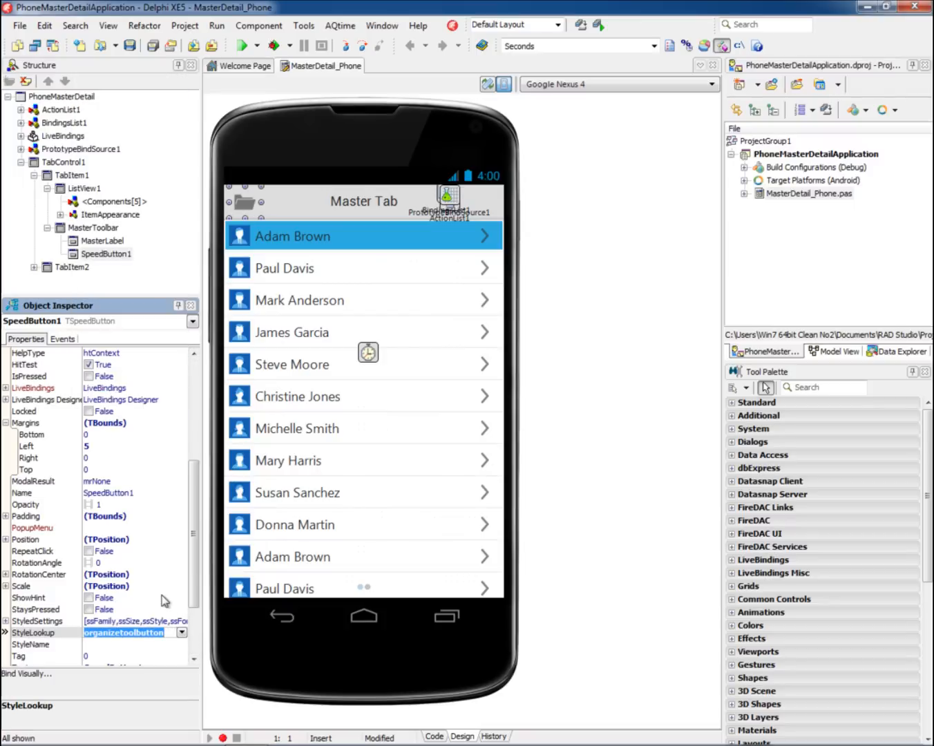
left_click(183, 633)
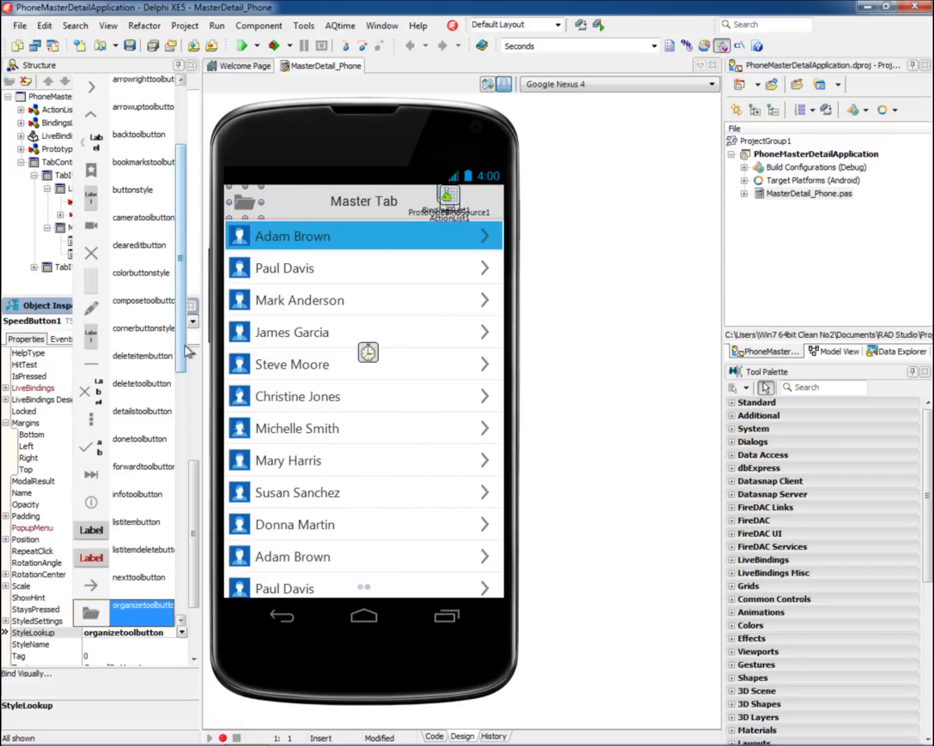
scroll("down", 3)
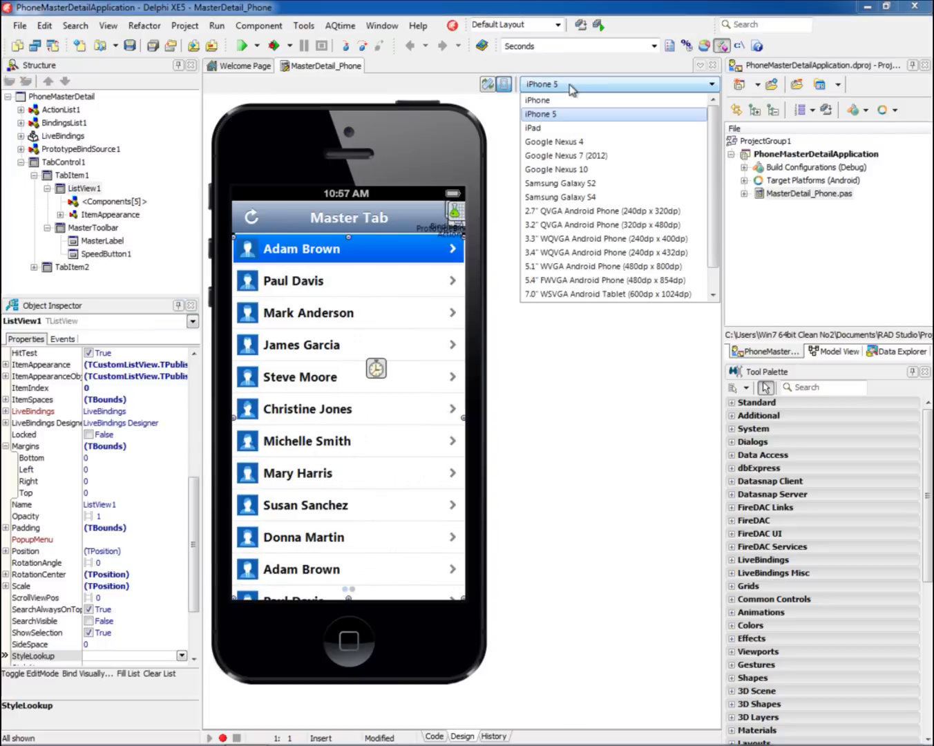
left_click(560, 182)
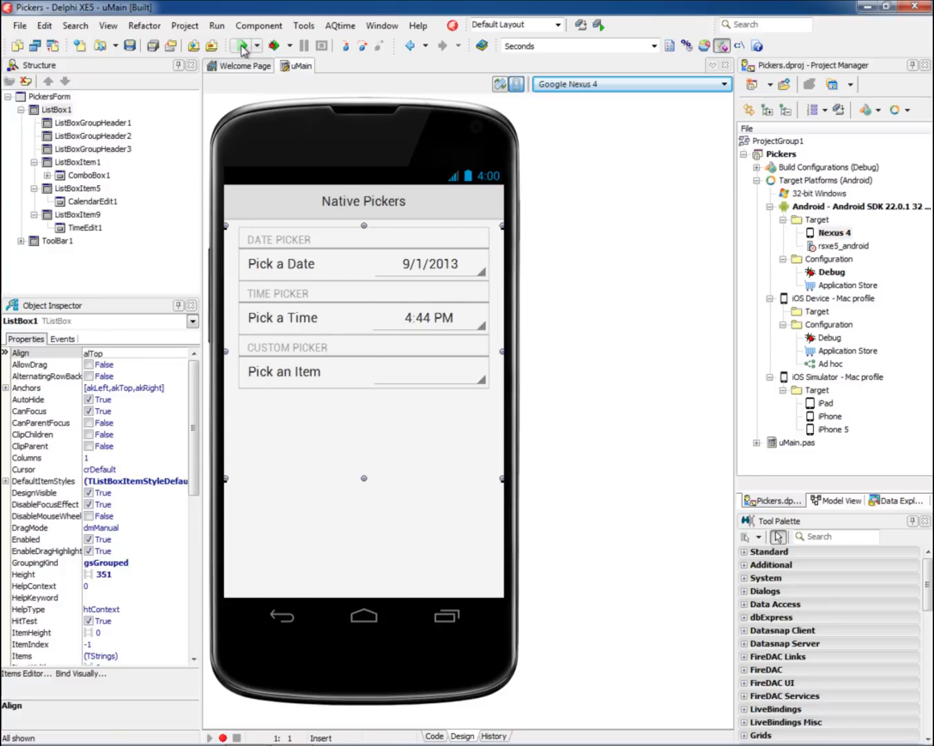
Step: Run the Pickers app on the Android device, preview as iPhone 5, then run again
left_click(241, 44)
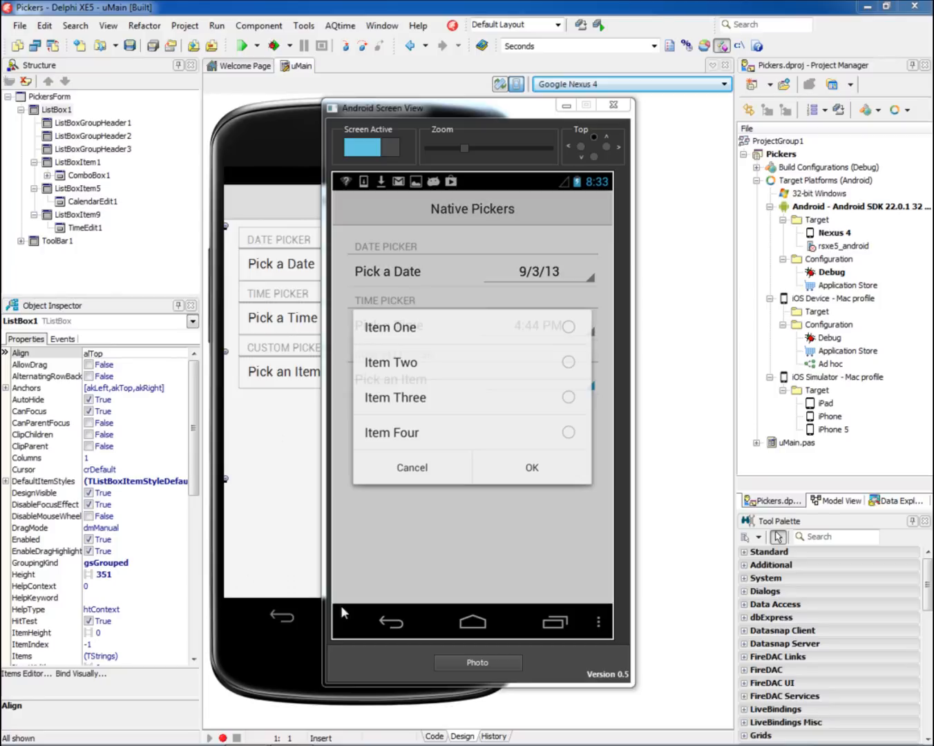
left_click(390, 362)
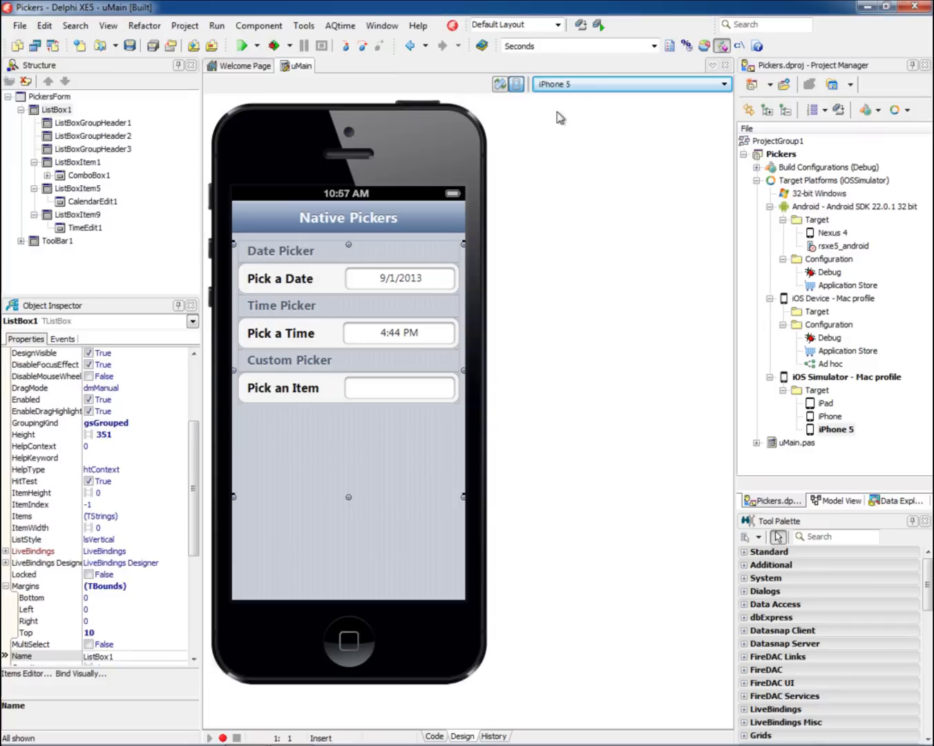
left_click(241, 45)
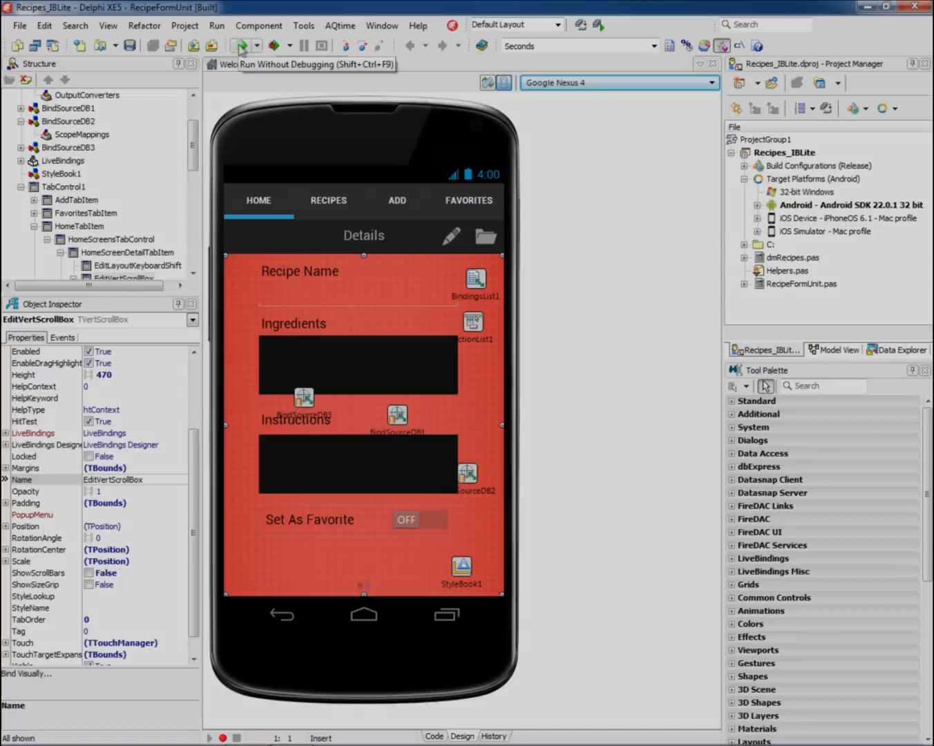
Step: Run Recipes on Android, view Grilled Rib Eye Steak, then run it on the iOS device
left_click(241, 44)
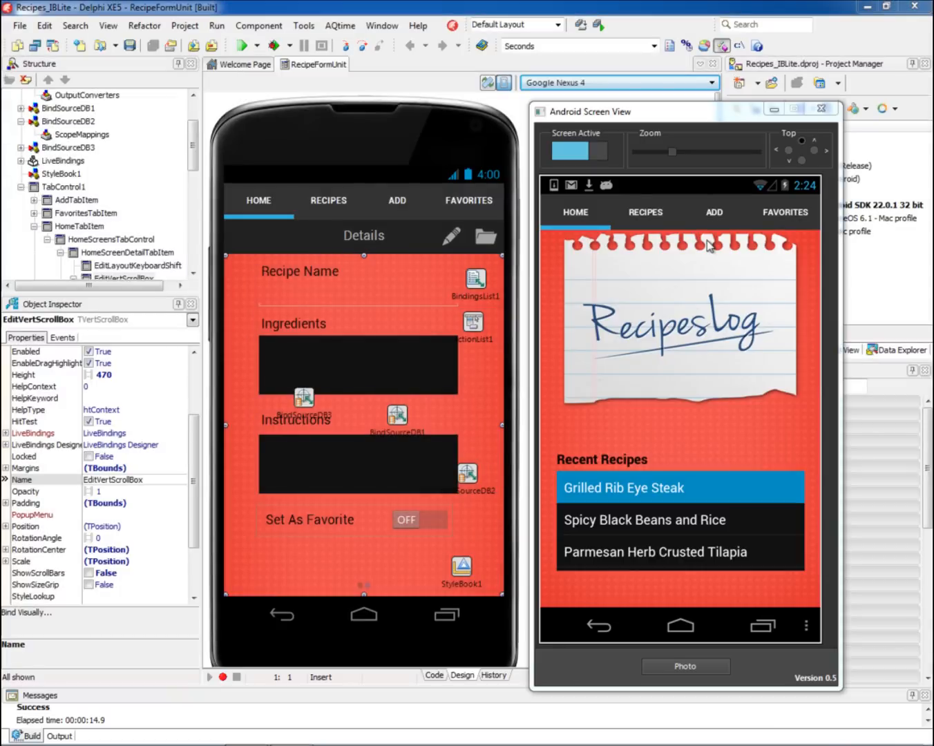
left_click(622, 486)
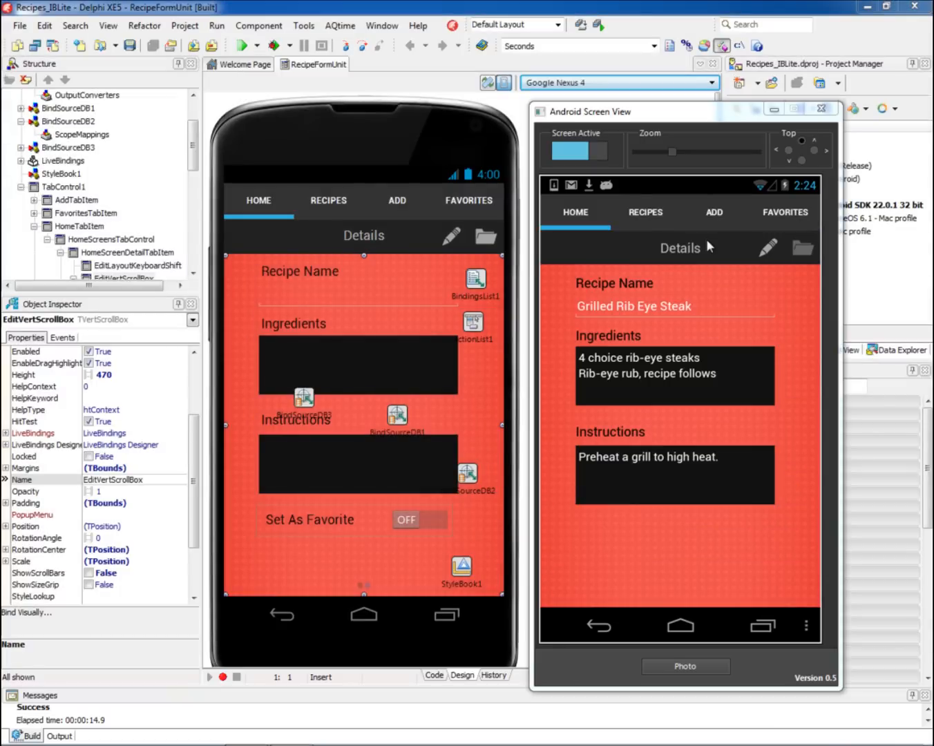
left_click(644, 213)
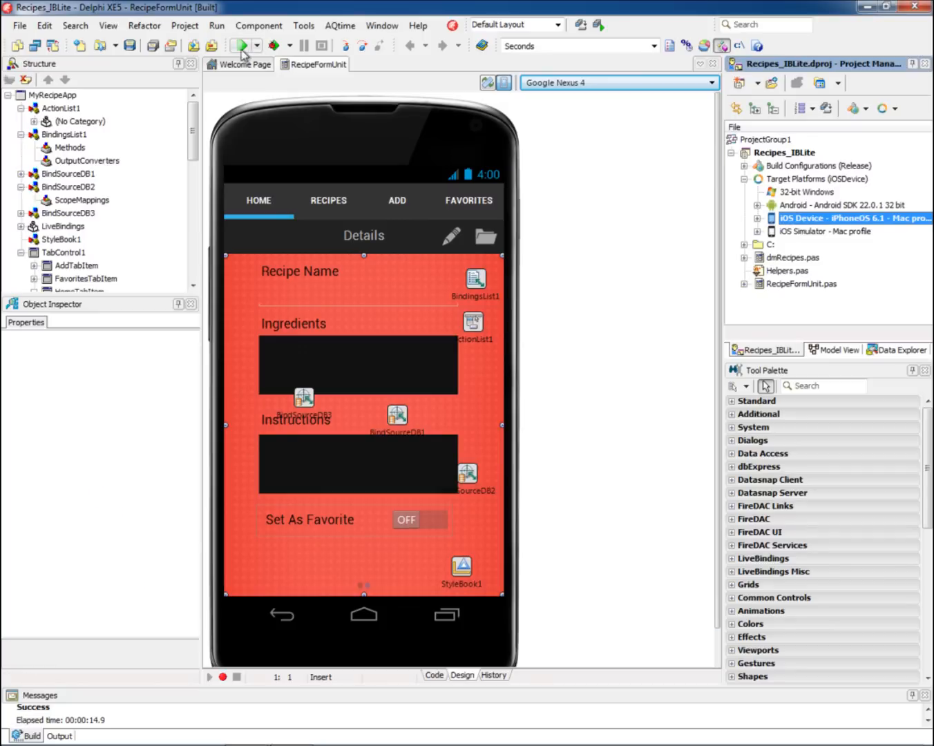
mouse_move(243, 44)
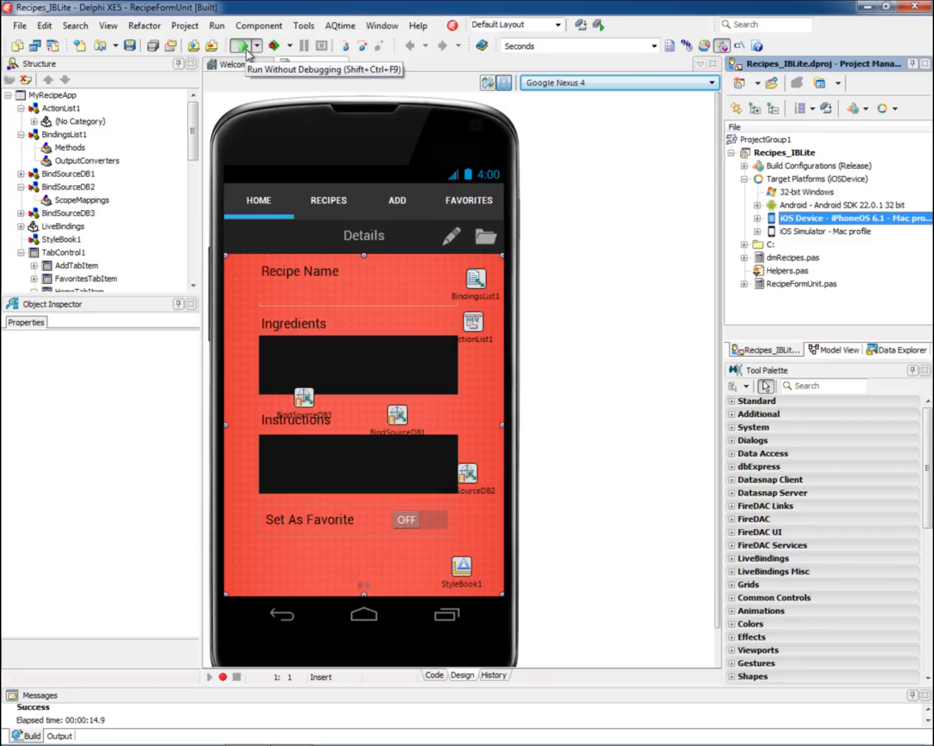
left_click(244, 44)
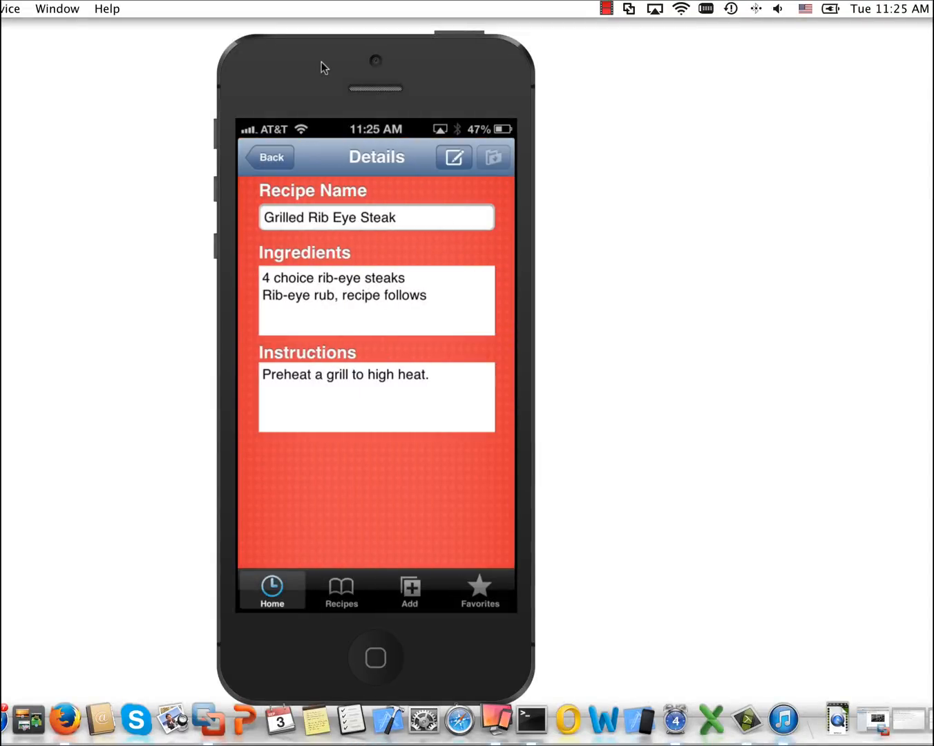
left_click(340, 591)
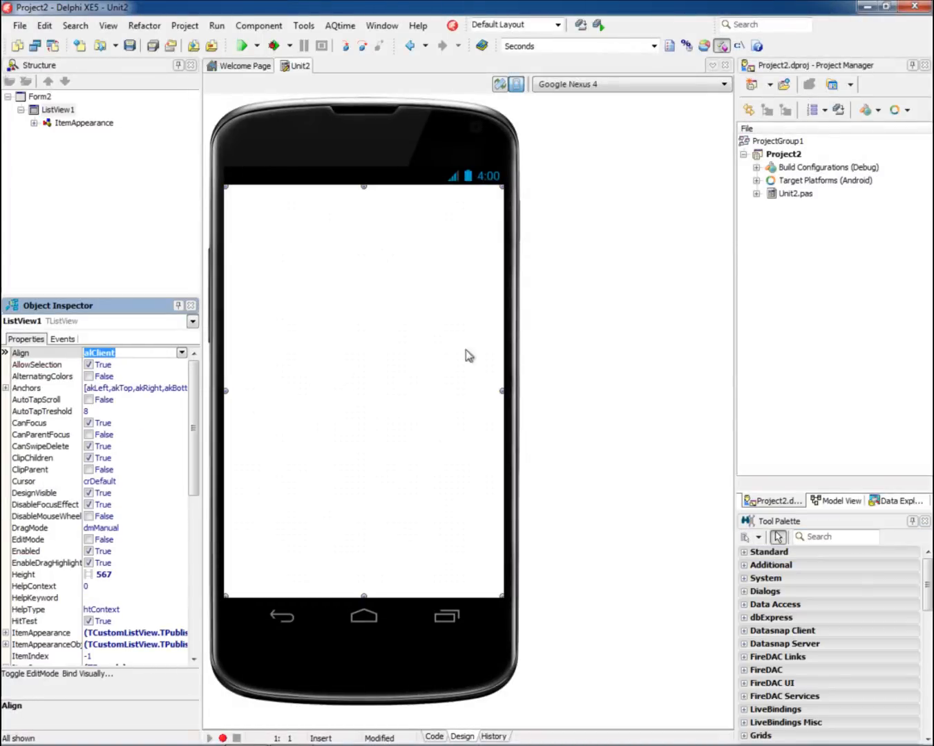
Step: Add a TPrototypeBindSource and add all its sample field generators for the list view
type("pro")
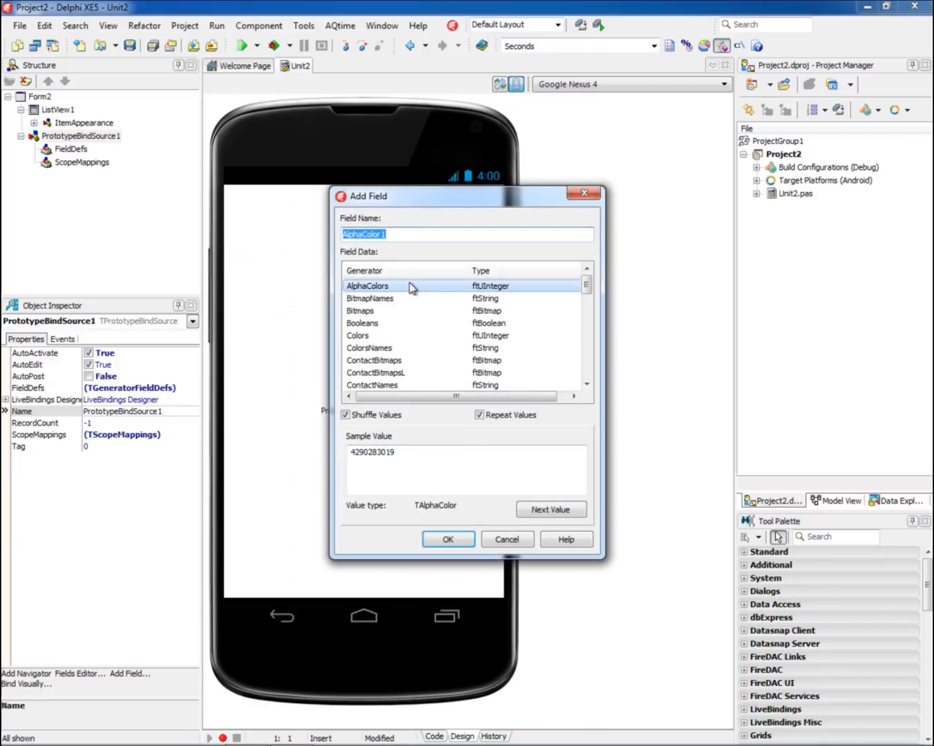
left_click(448, 539)
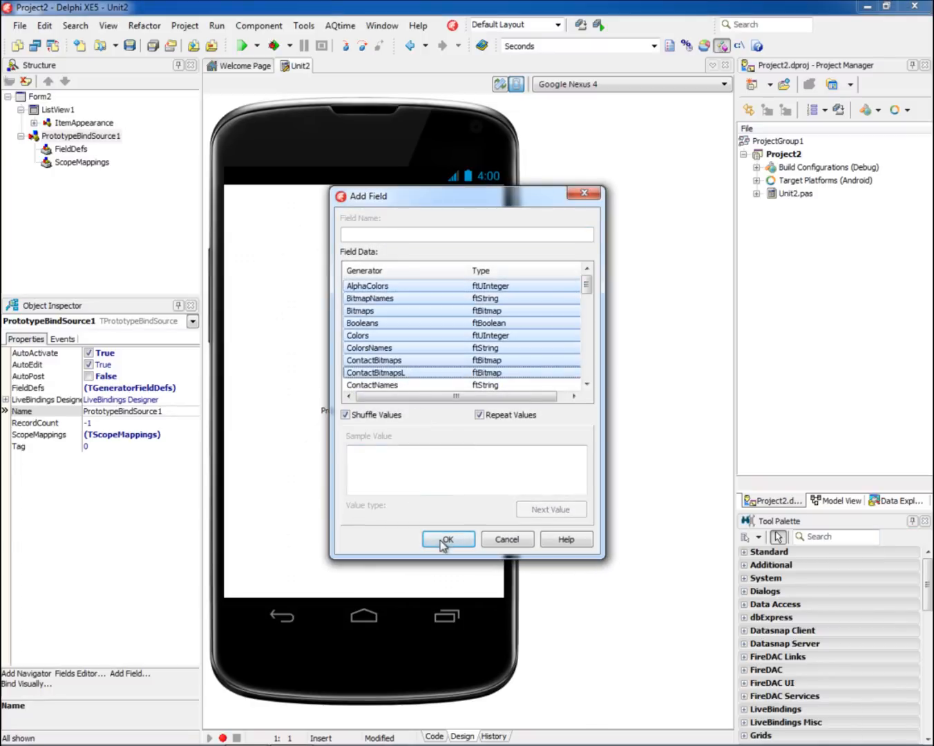
left_click(448, 539)
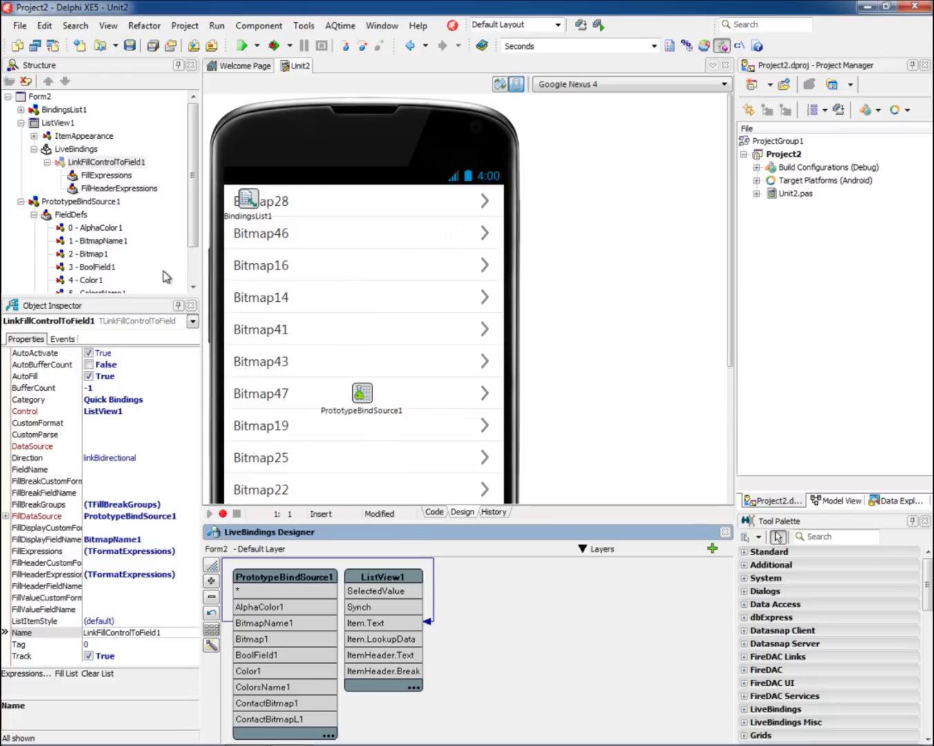
Step: Run the bound list app on the Android device showing bitmap and colour names
left_click(84, 136)
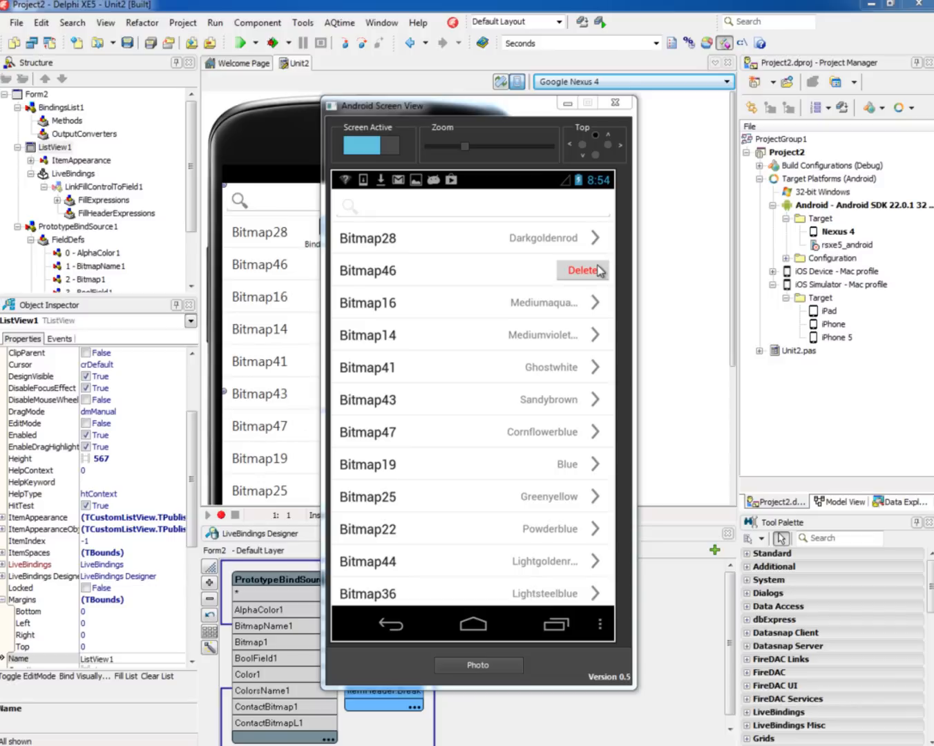
Step: Delete the Bitmap46 row and search the list for 'bitmap'
left_click(582, 271)
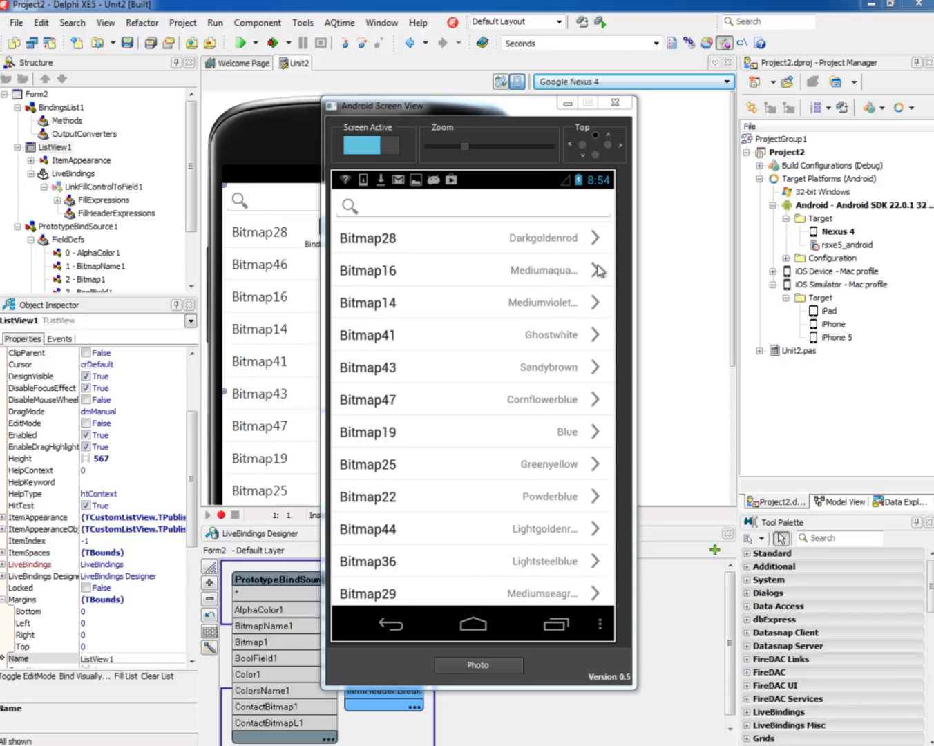
type("bitmap")
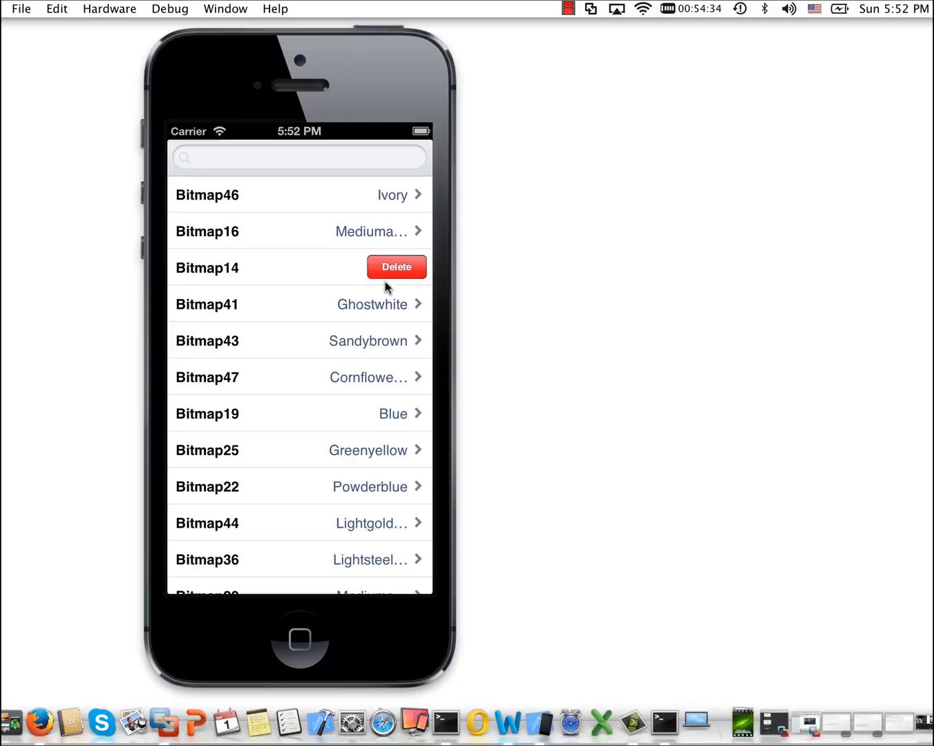
Step: Delete Bitmap14, search for 'Bitmap', then preview the Location Demo form on iPad
left_click(299, 158)
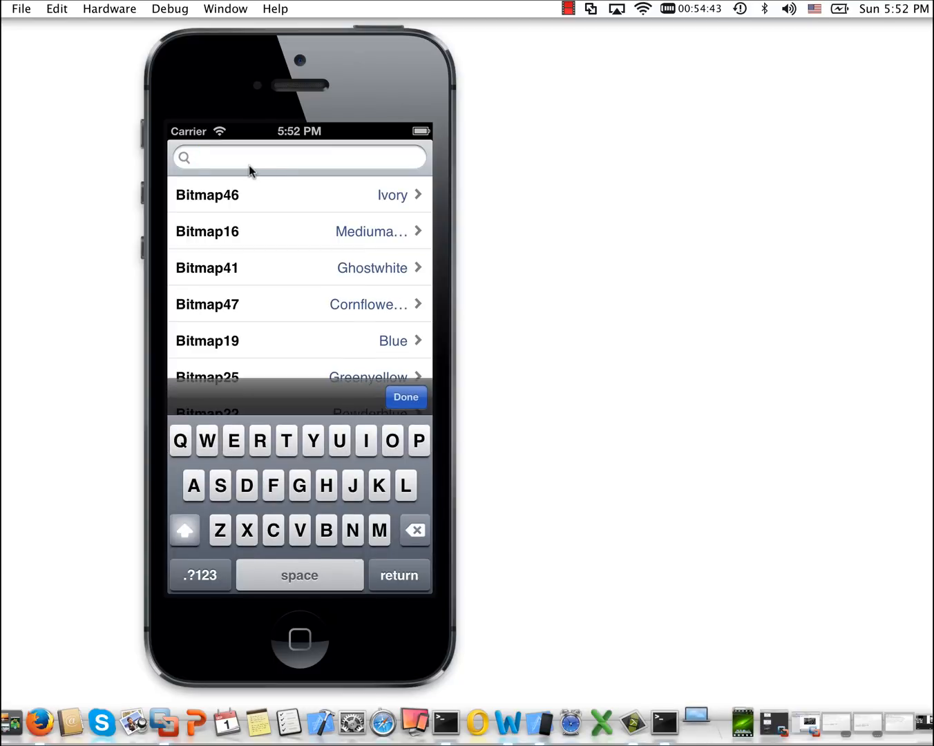
type("Bitmap")
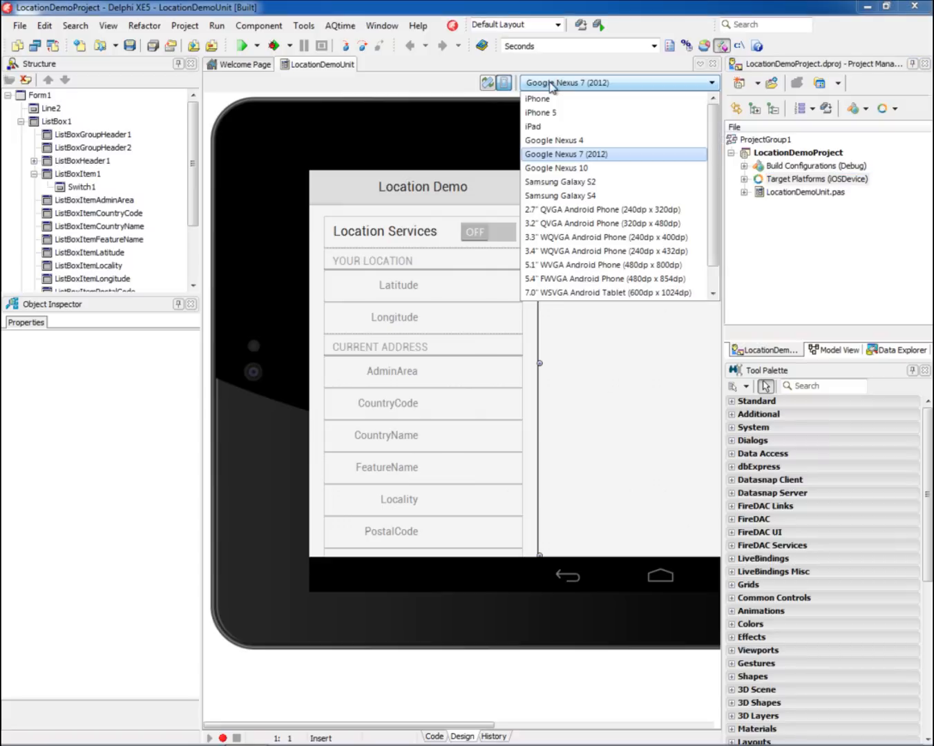
left_click(532, 112)
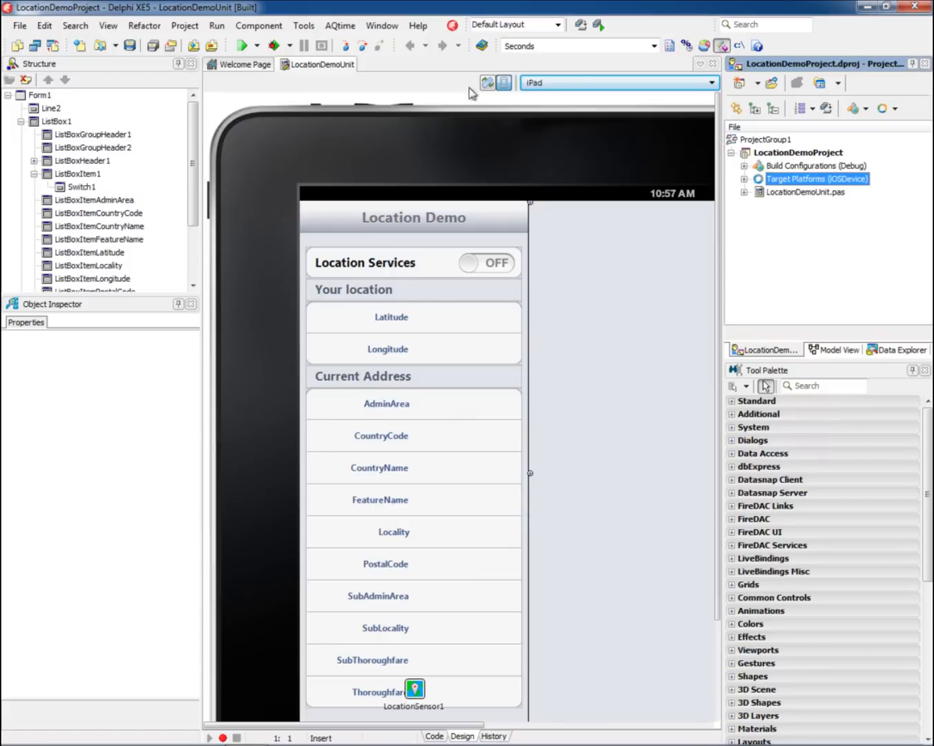